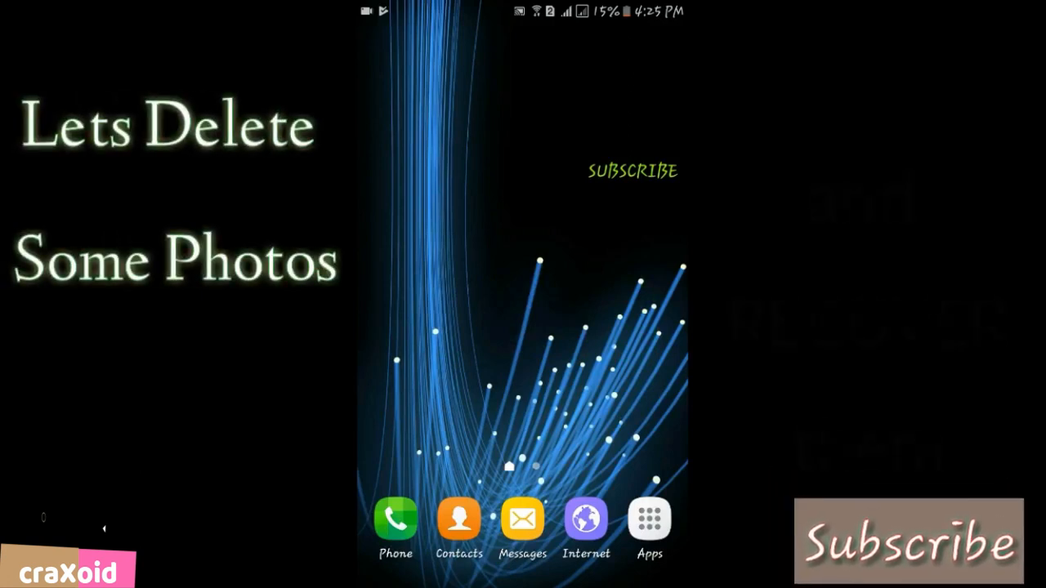
# Open the flower album, select all 17 photos, and request their deletion.
pyautogui.click(650, 522)
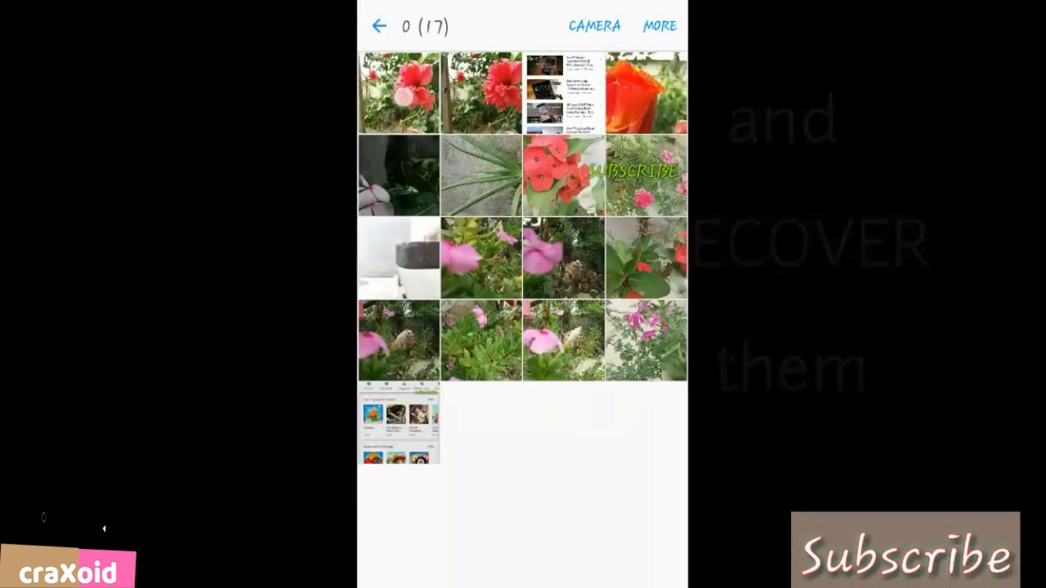
pyautogui.click(389, 24)
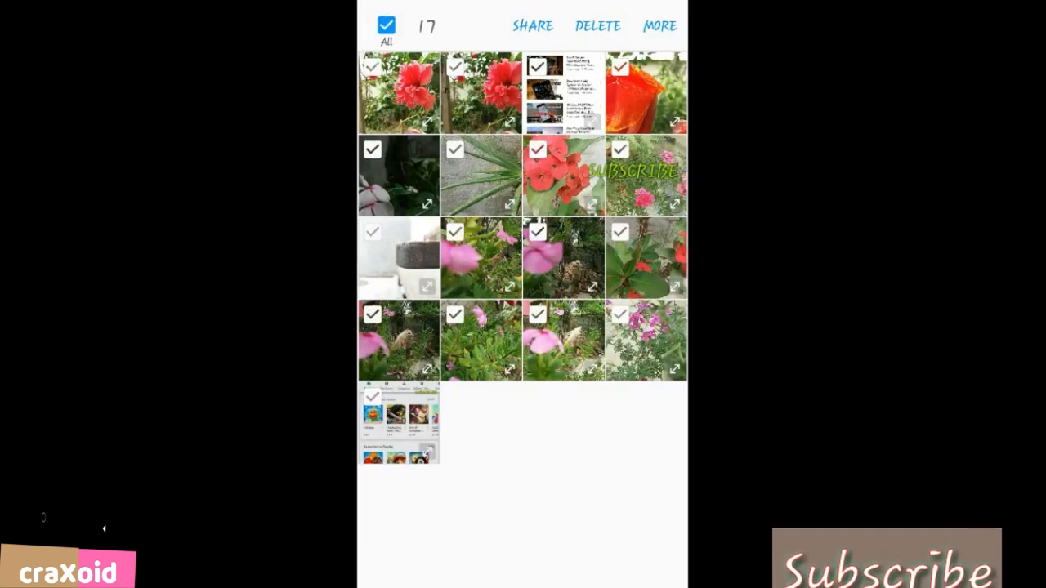
pyautogui.click(598, 26)
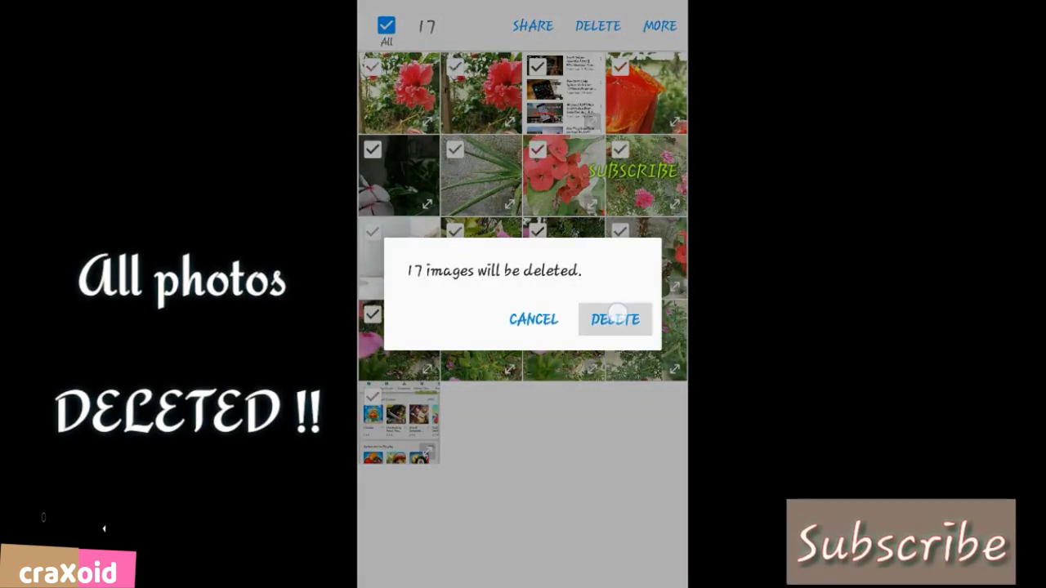
# Confirm deleting the 17 images, return to Albums, and switch to the Play Store.
pyautogui.click(613, 319)
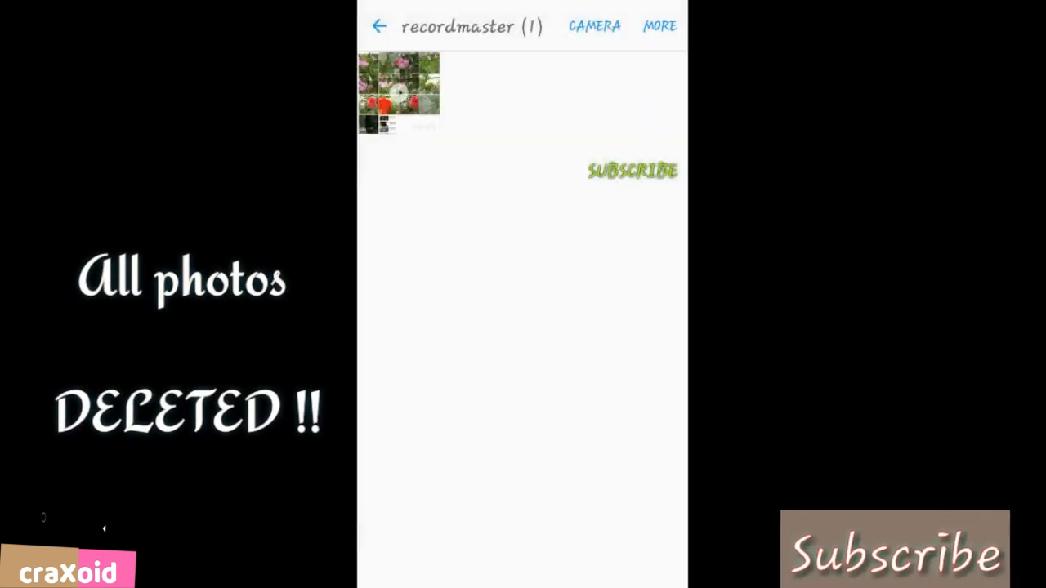
pyautogui.click(378, 27)
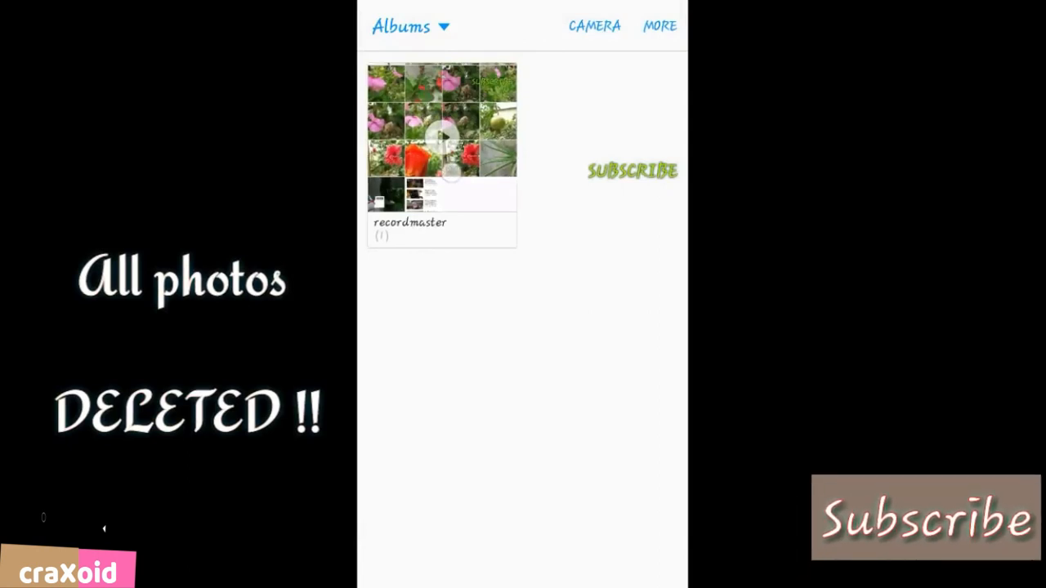
pyautogui.click(580, 27)
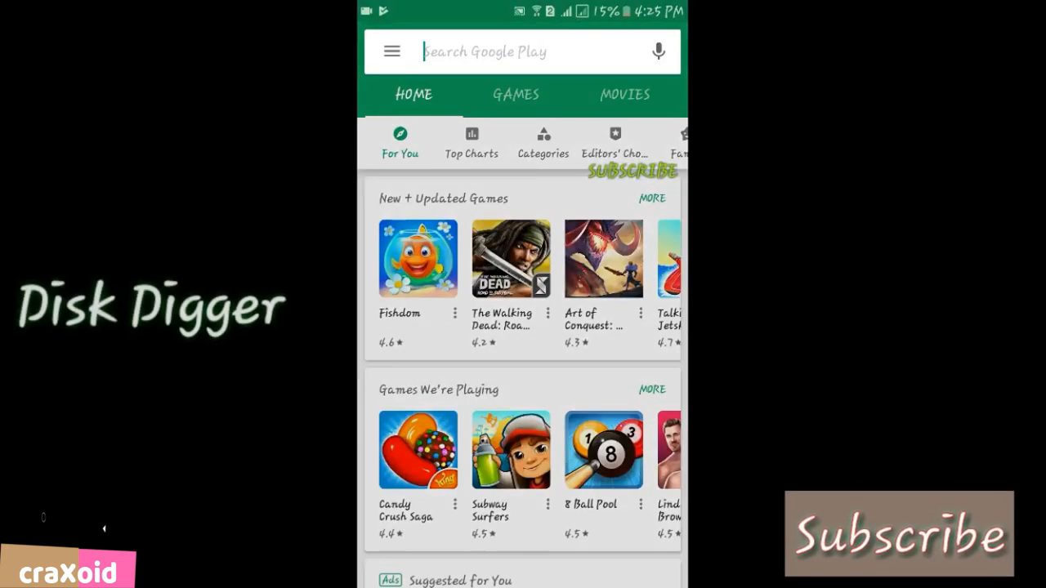
# Search 'disk digger' and install DiskDigger photo recovery.
pyautogui.write('disk digger')
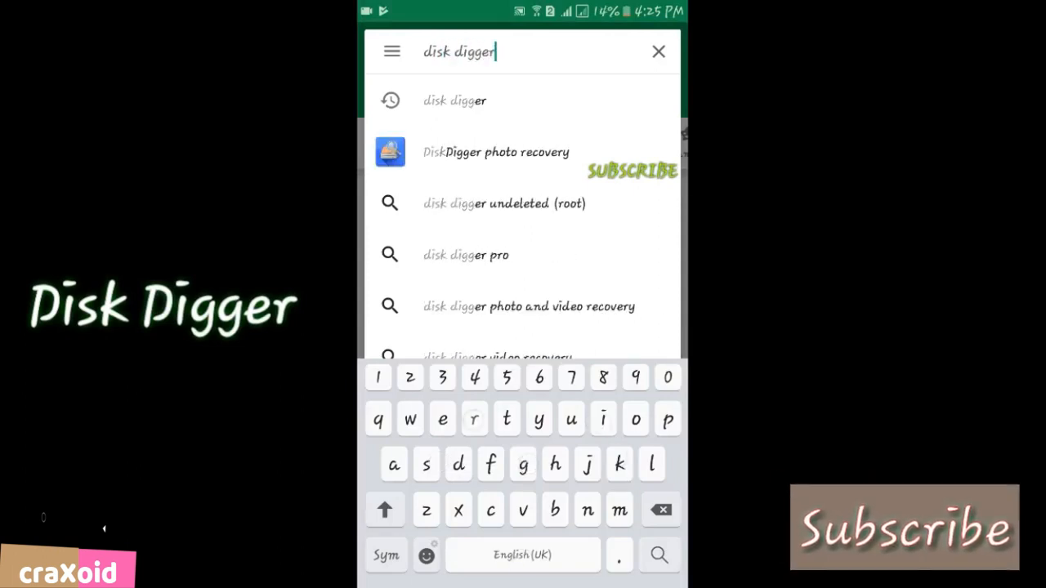
pyautogui.click(496, 152)
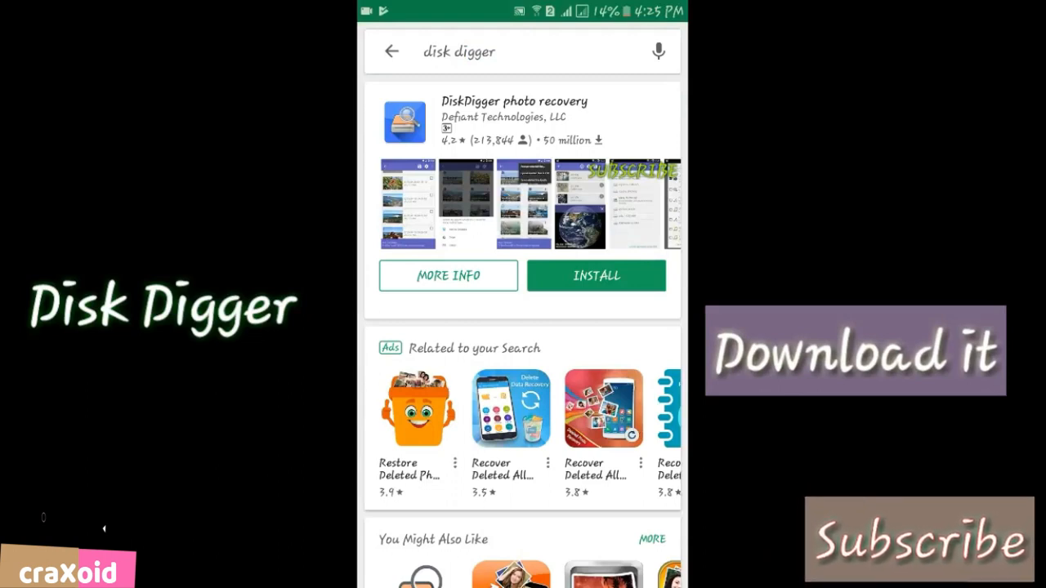
pyautogui.click(596, 275)
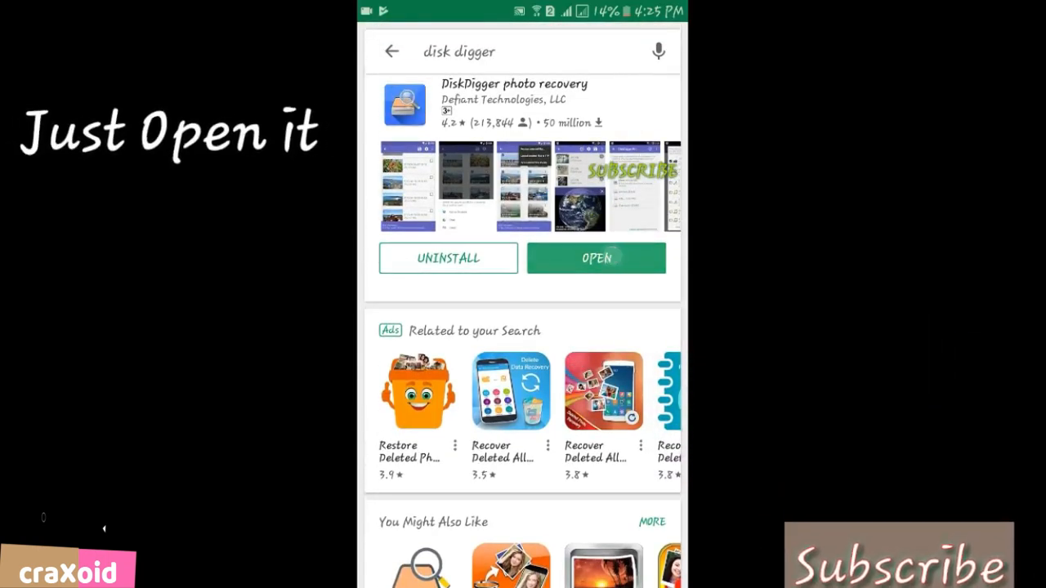
# Launch DiskDigger, start a basic photo scan, and allow access to photos and files.
pyautogui.click(596, 259)
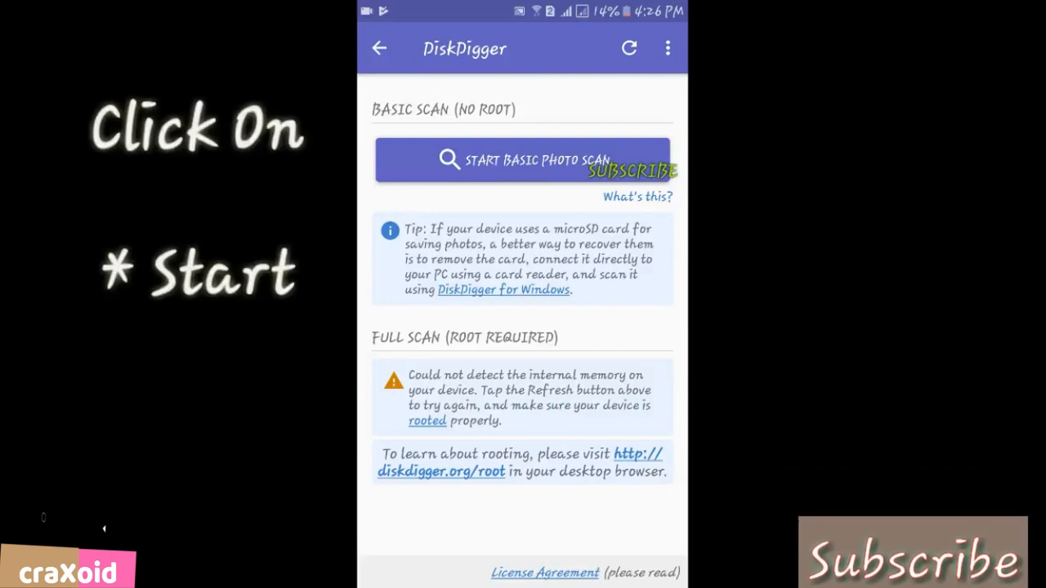
pyautogui.click(522, 159)
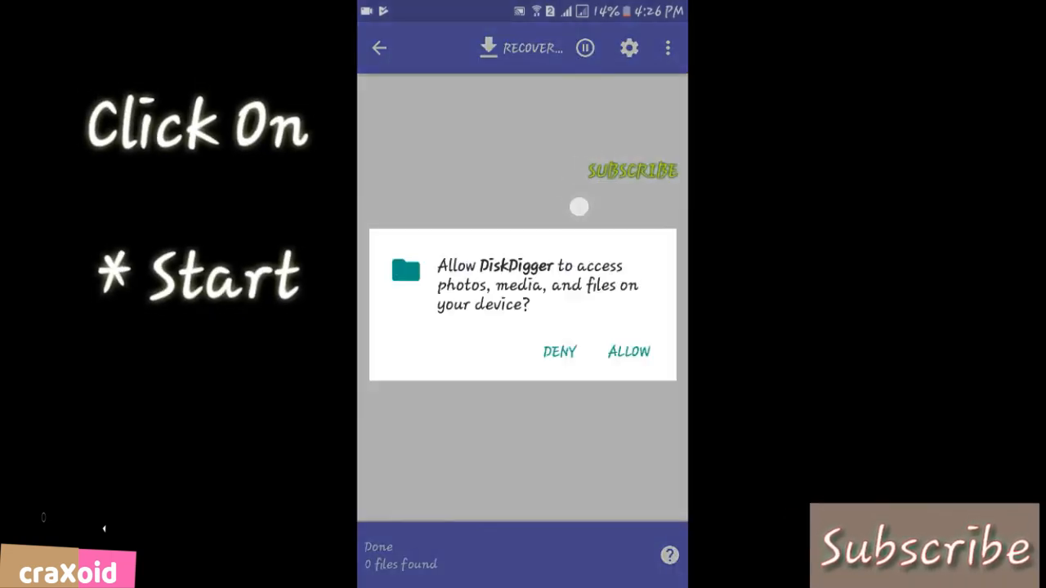
pyautogui.click(627, 351)
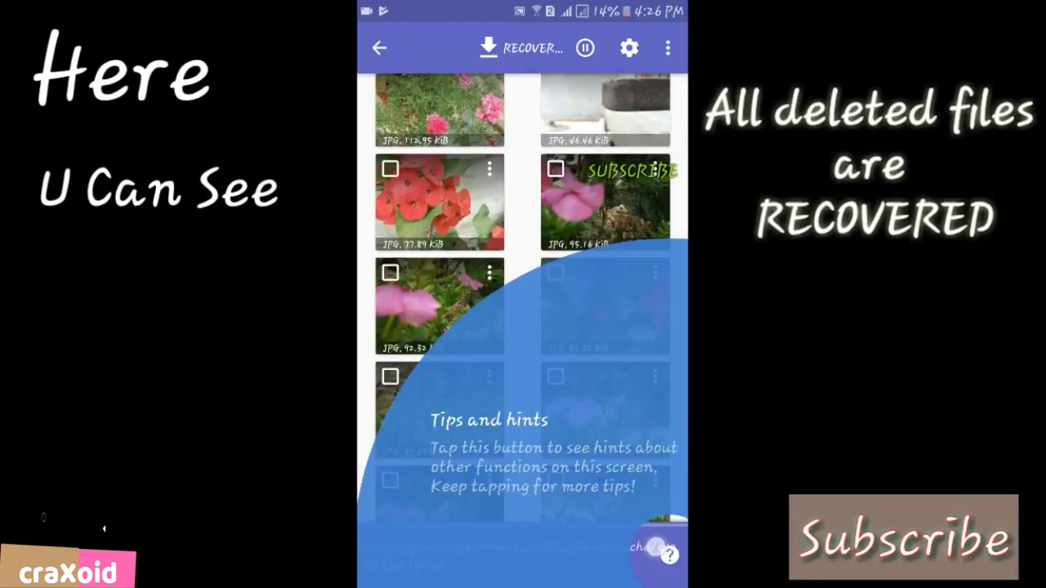
# Review the 67 found files and check the recovered JPG flower photos.
pyautogui.scroll(3)
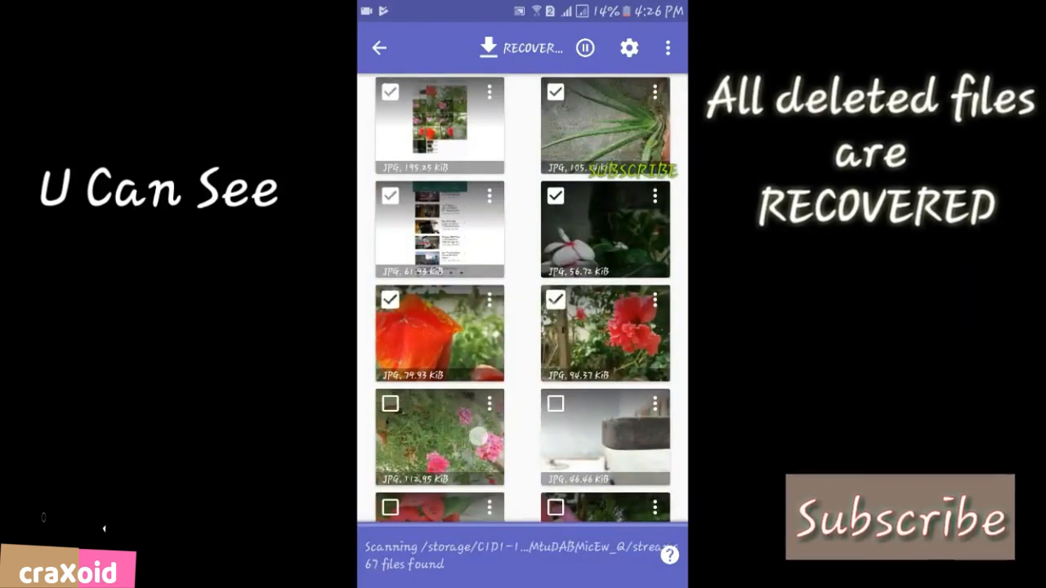
pyautogui.scroll(-3)
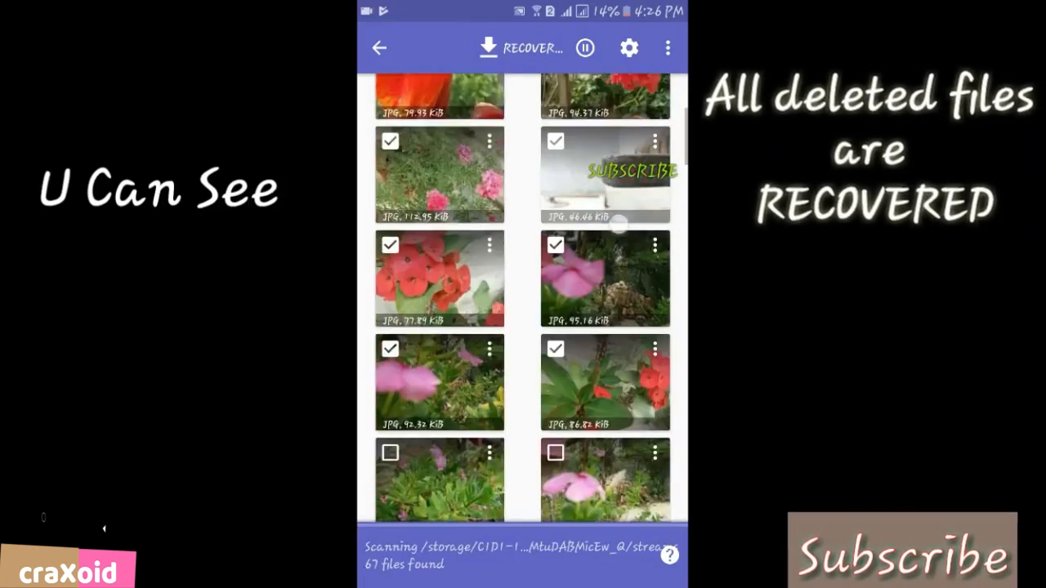
pyautogui.scroll(3)
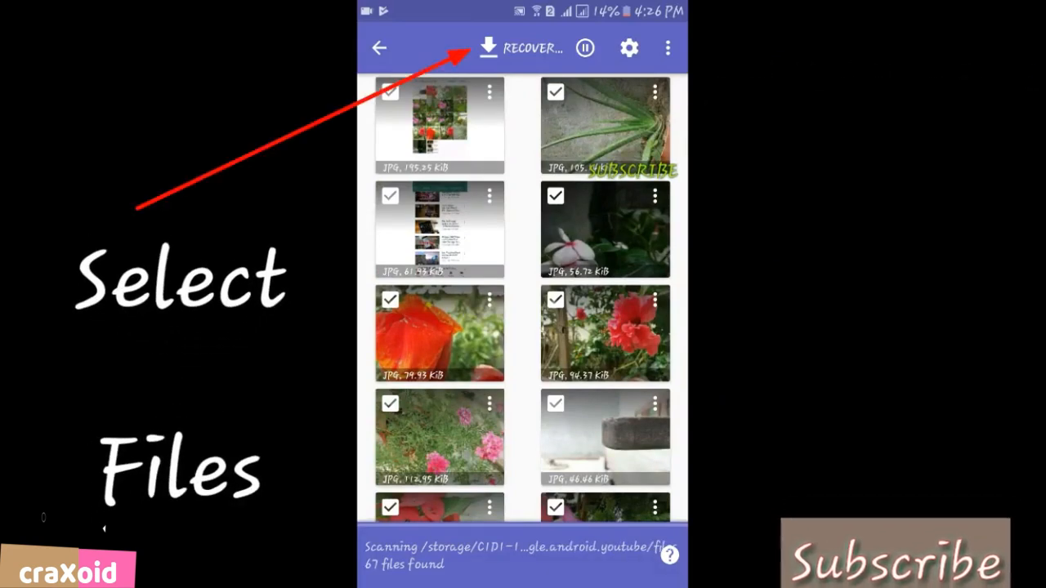
# Recover the checked photos to a local folder on the SD card.
pyautogui.click(487, 49)
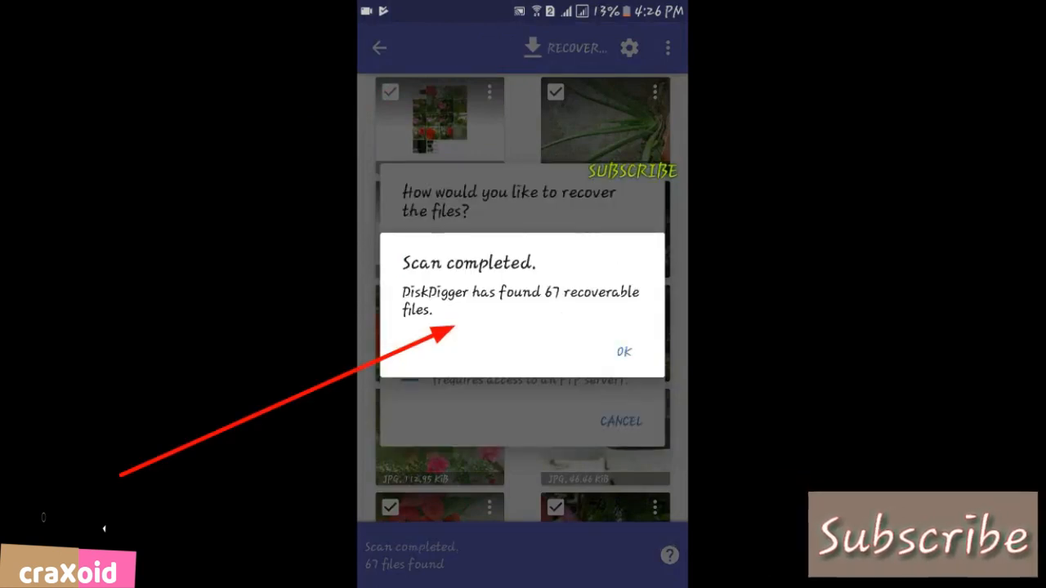
pyautogui.click(624, 351)
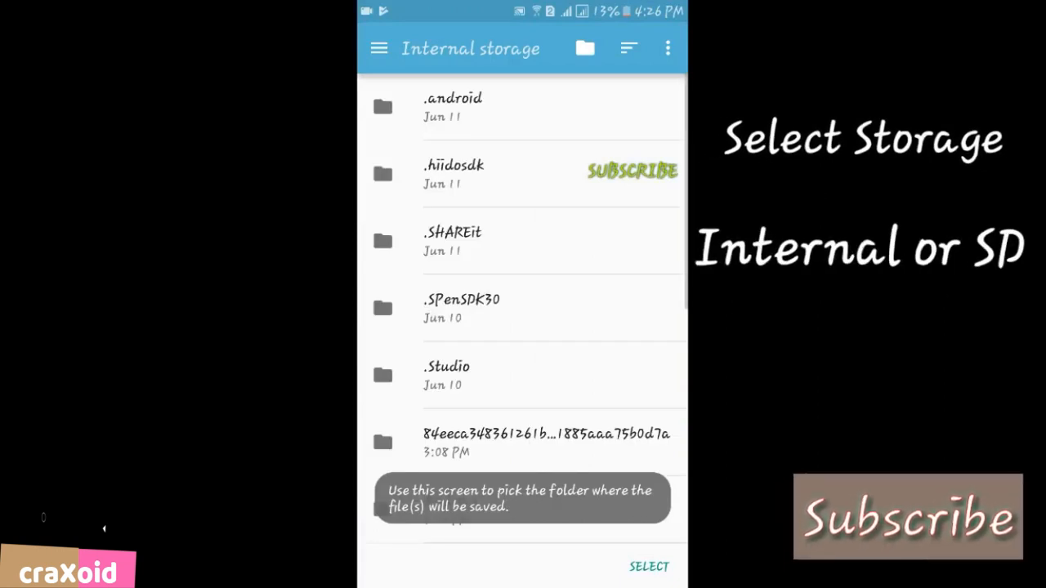
pyautogui.click(378, 47)
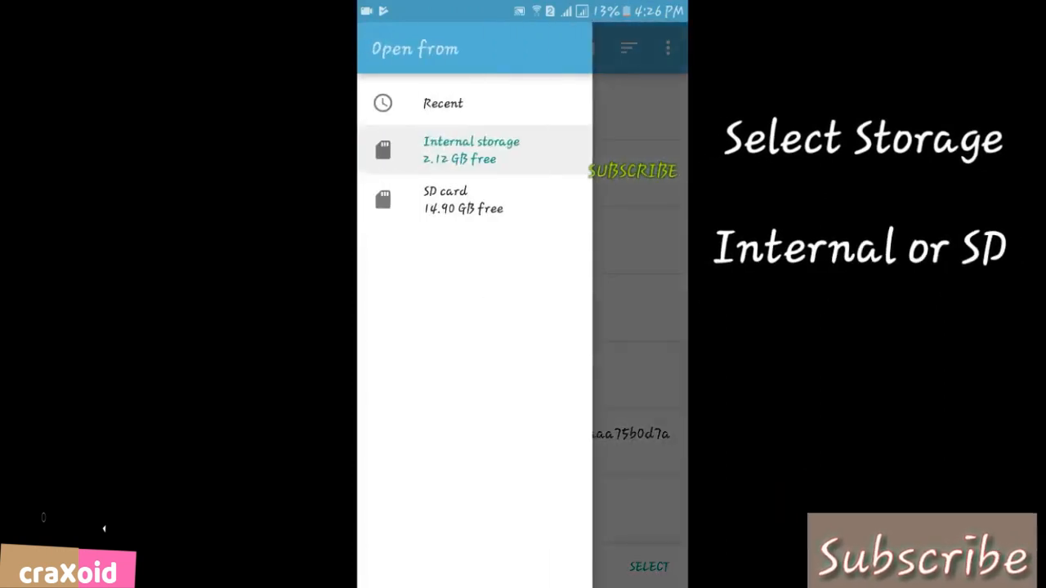
pyautogui.click(445, 199)
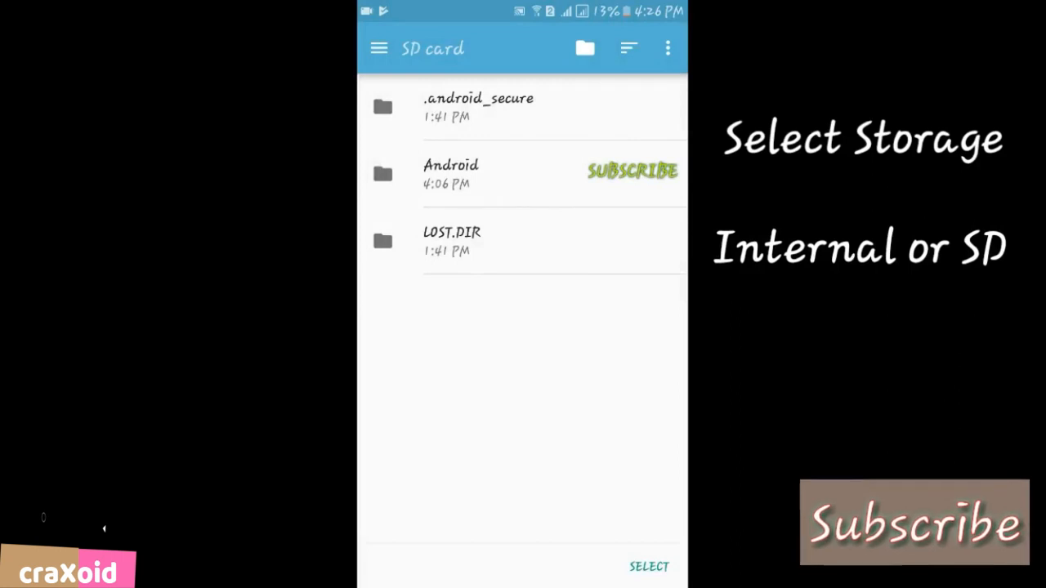
pyautogui.click(645, 566)
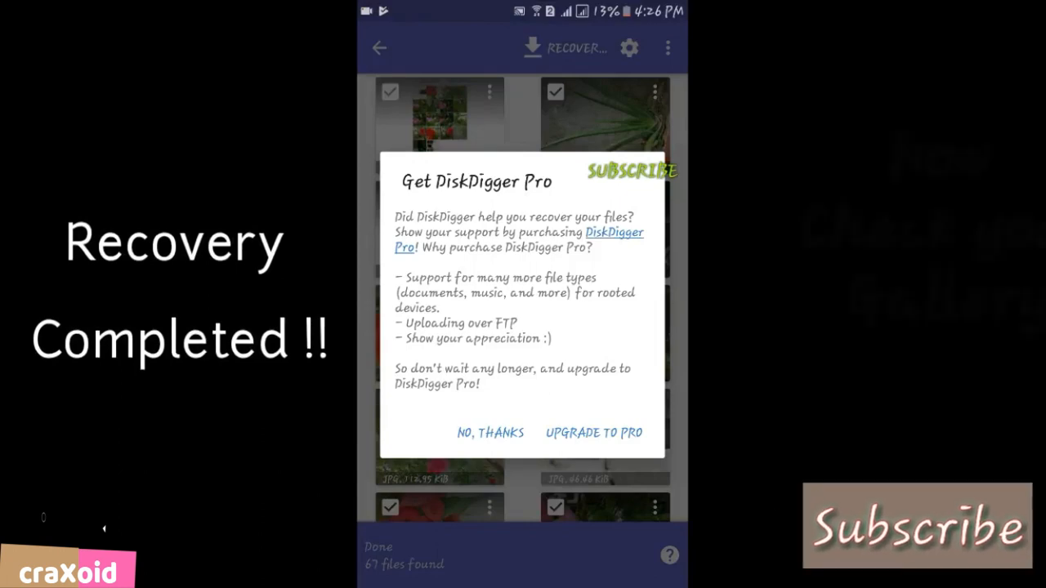
# Decline the Get DiskDigger Pro offer with NO, THANKS.
pyautogui.click(490, 432)
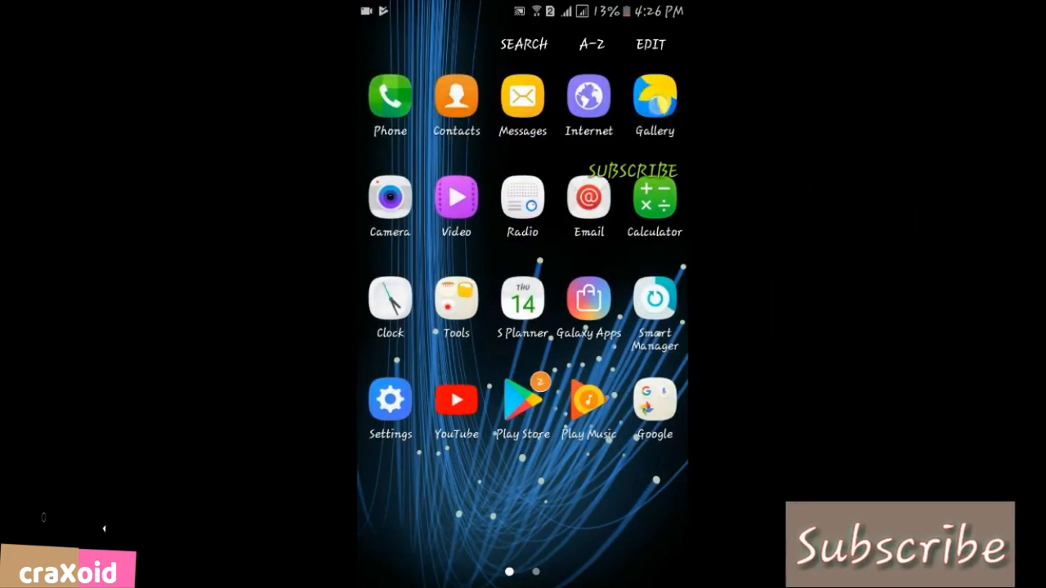
# Open Gallery, return to Albums, and open the SD card (14) album.
pyautogui.click(654, 98)
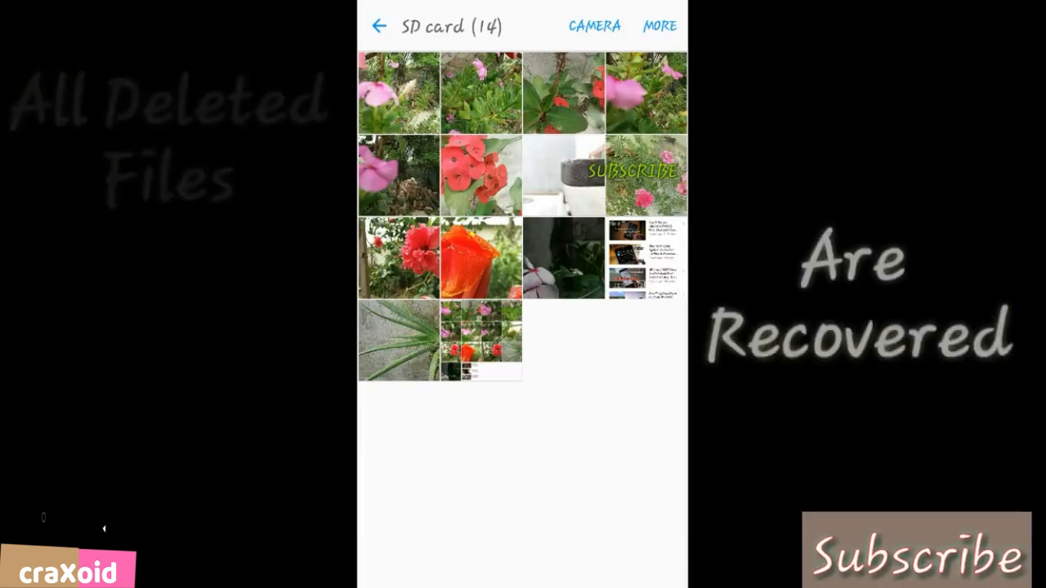
pyautogui.click(380, 27)
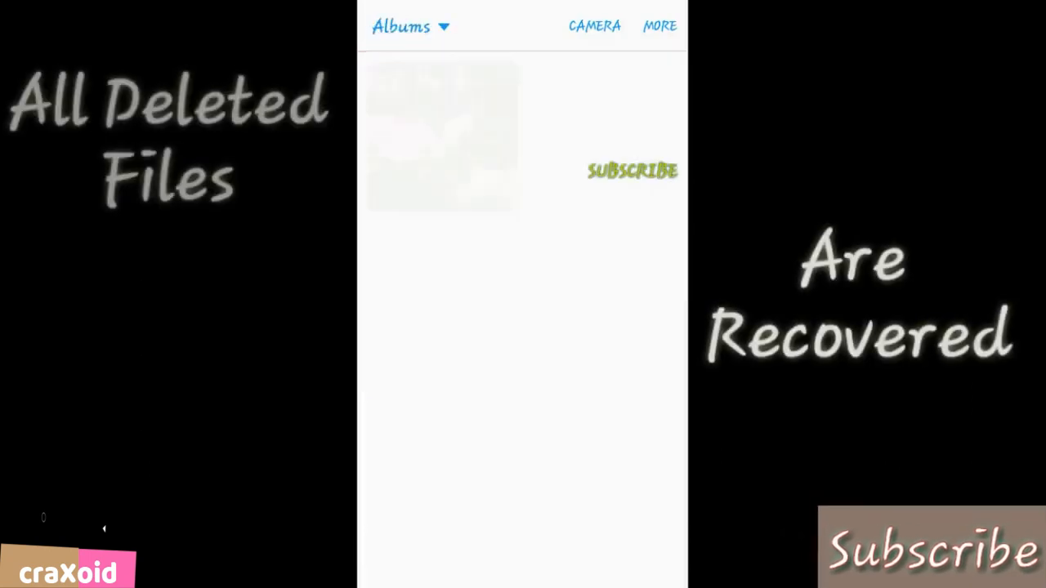
pyautogui.click(441, 138)
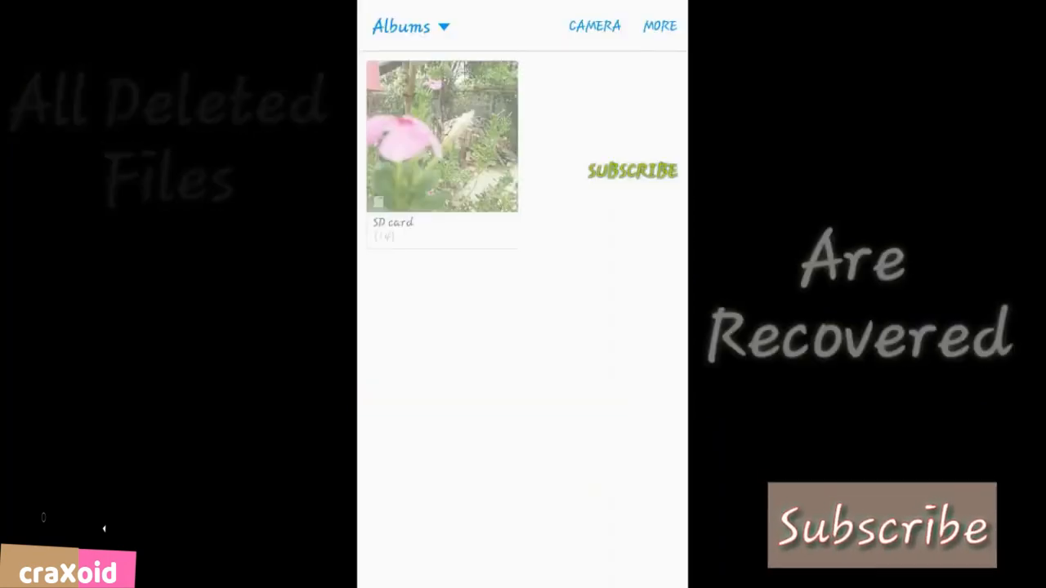
pyautogui.click(441, 136)
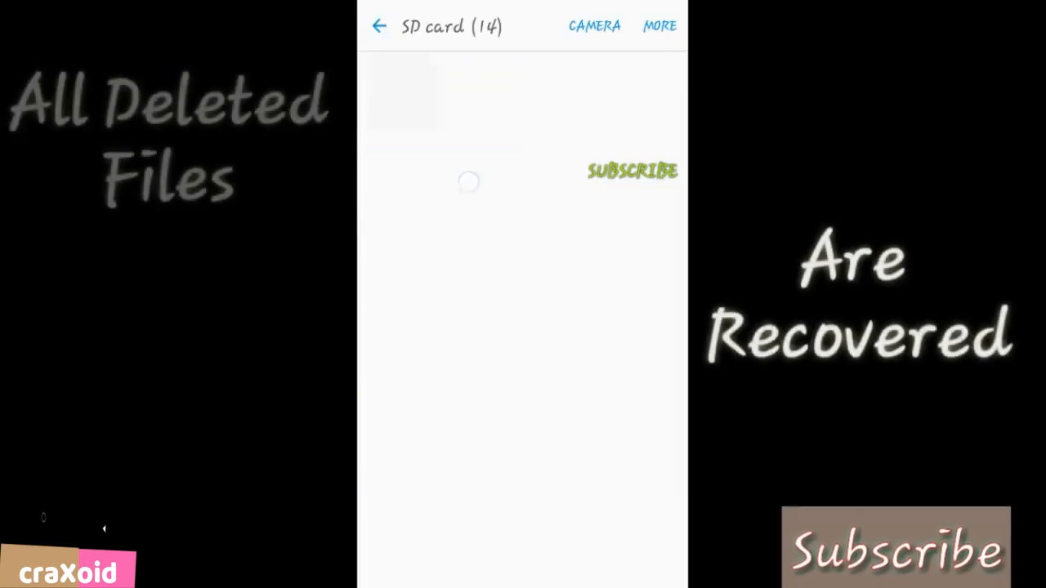